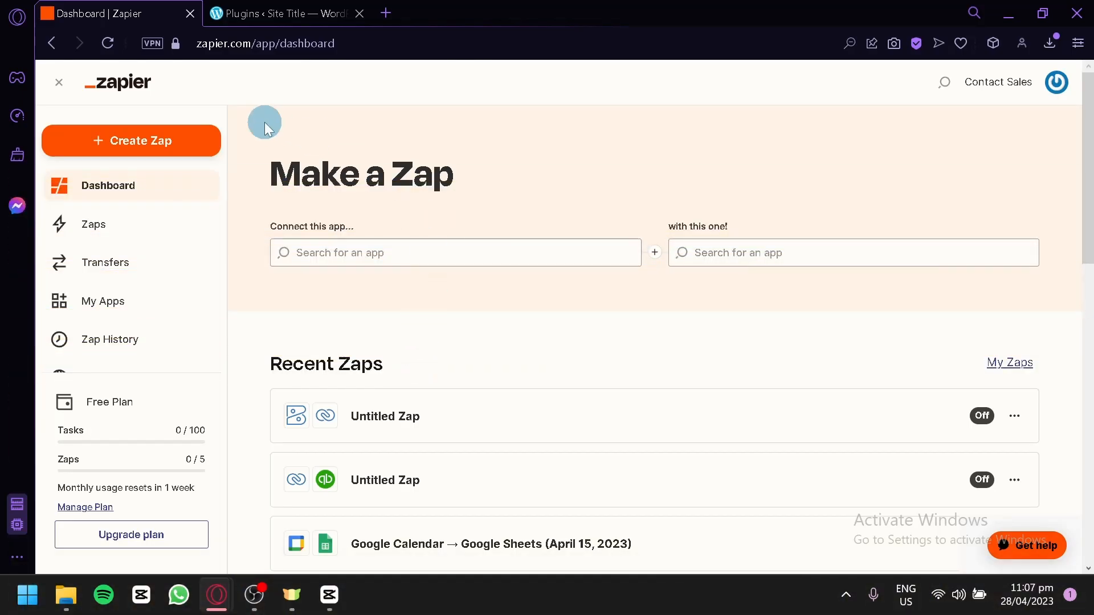
Switch between the Zapier dashboard and the WordPress.com 'zapier' plugin search results tabs
left_click(286, 13)
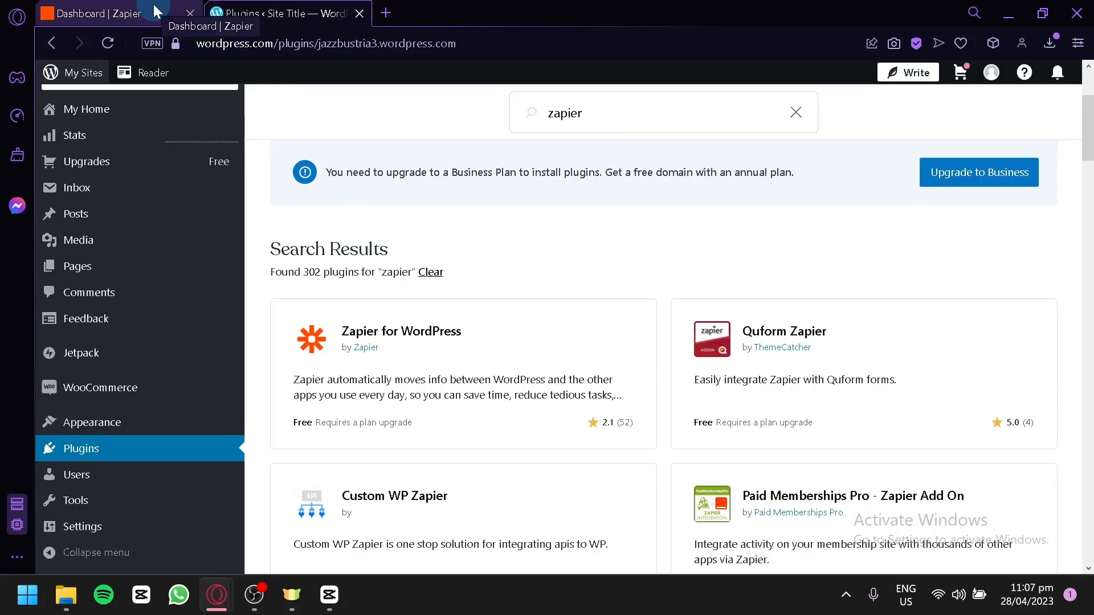
left_click(97, 13)
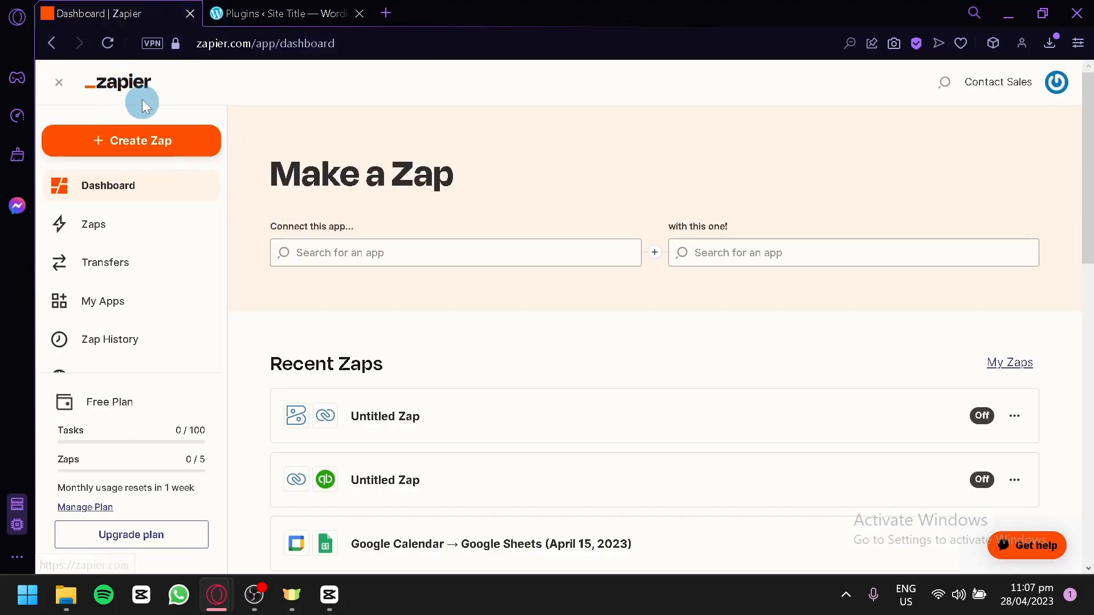
left_click(286, 14)
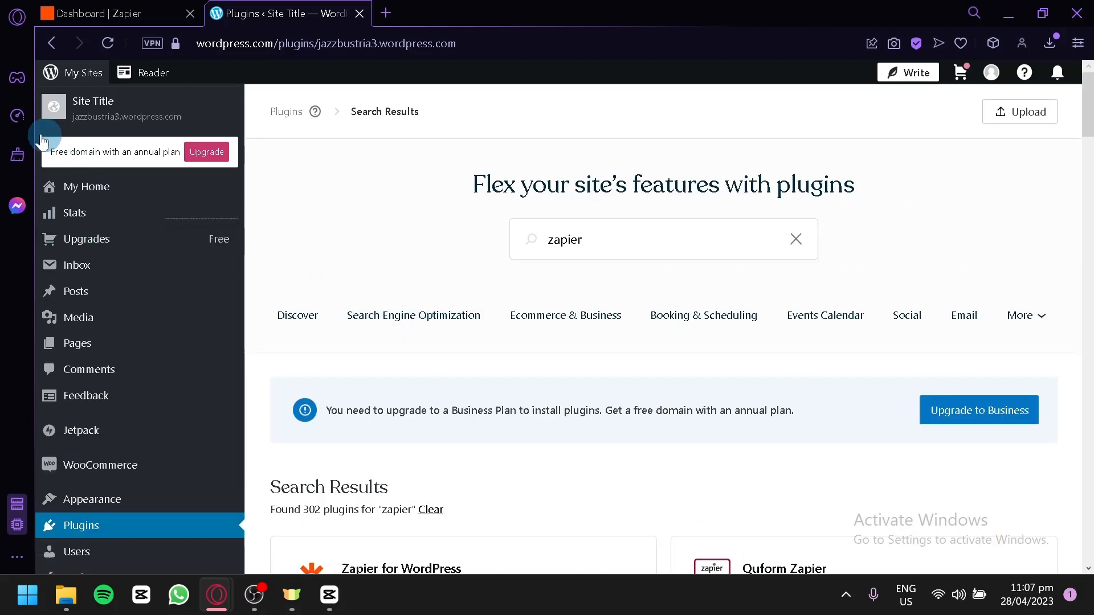
Open My Home and scroll to the site setup checklist
left_click(86, 186)
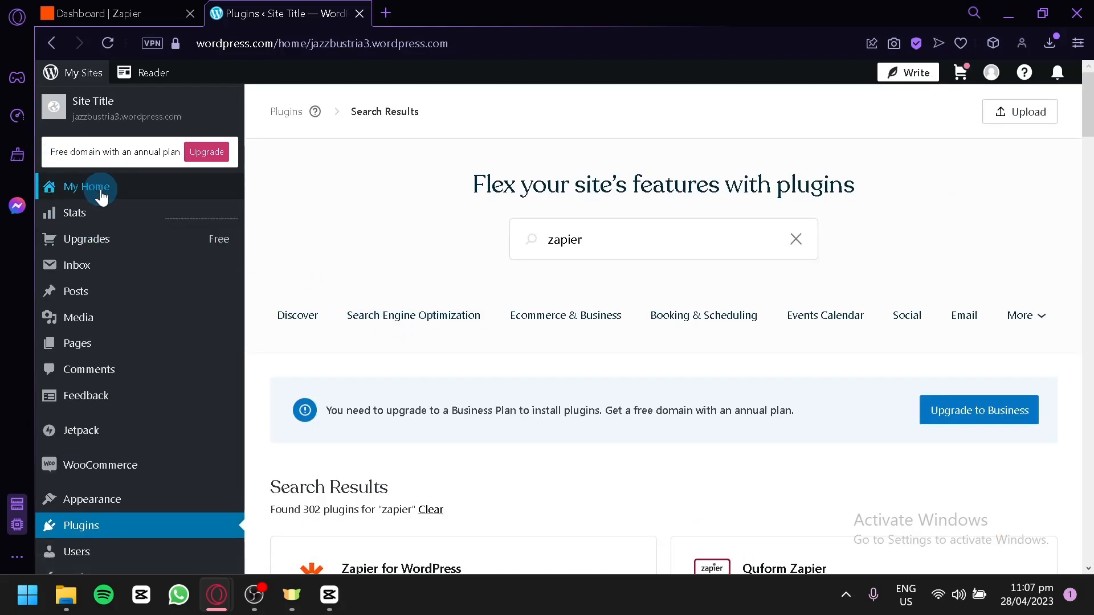
left_click(87, 187)
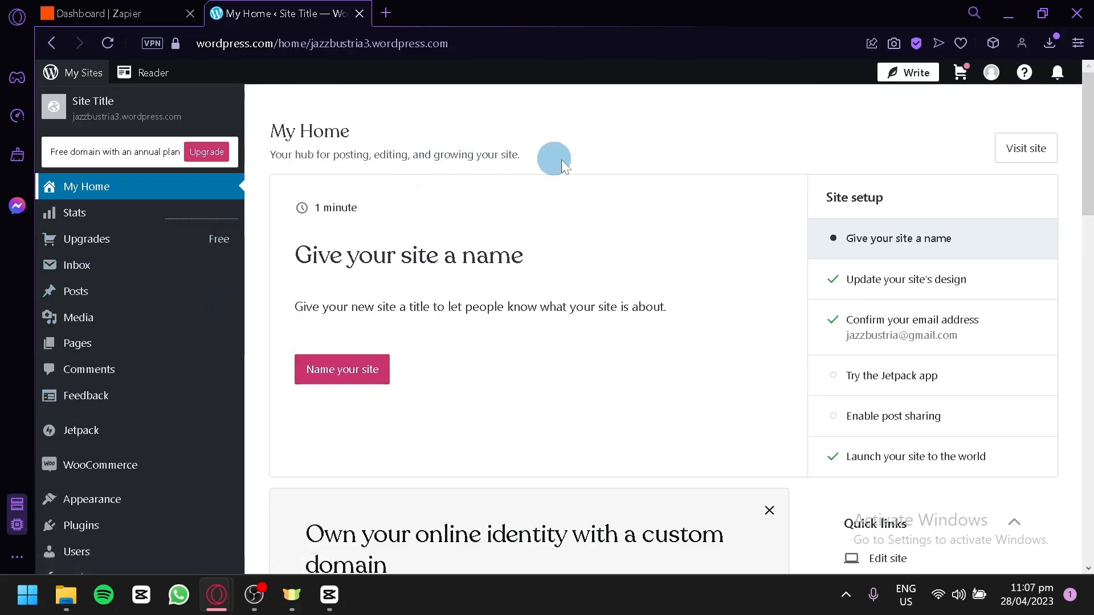
mouse_move(584, 208)
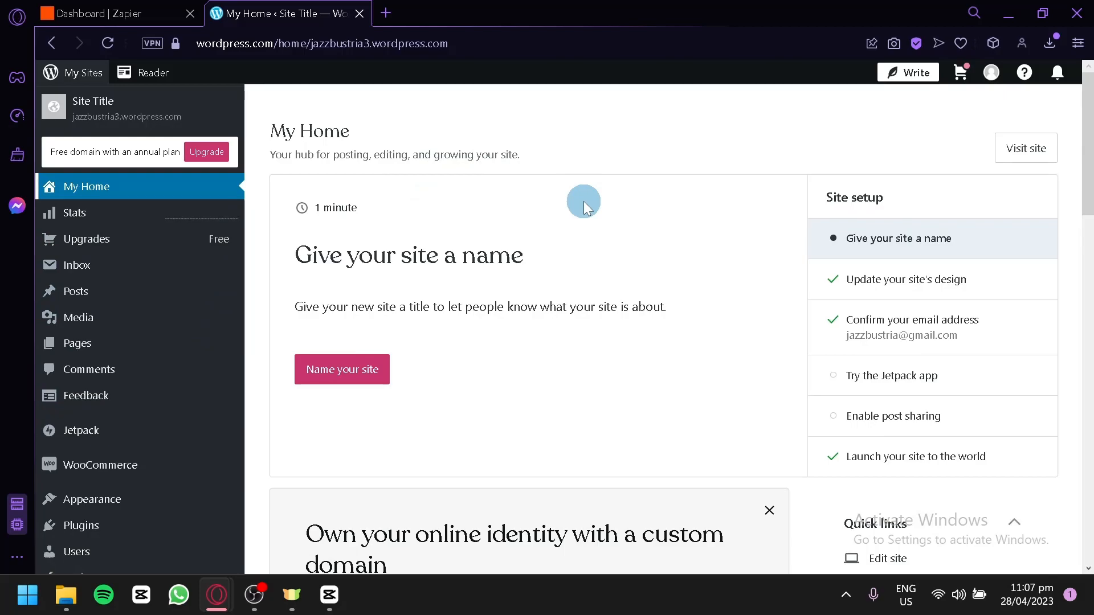
scroll("down", 3)
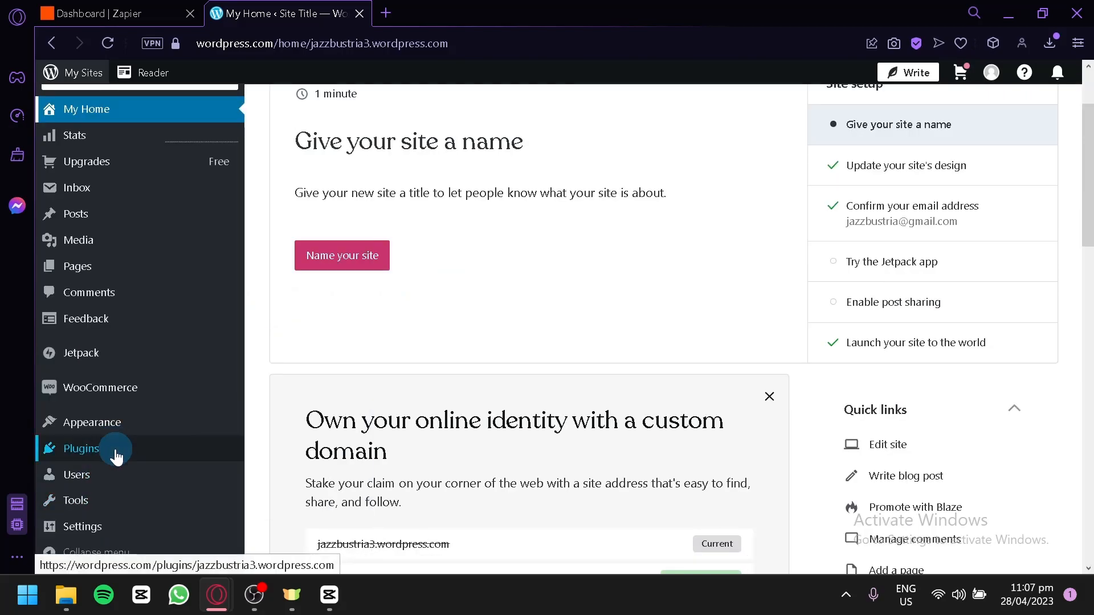
Search Plugins for 'zapier' and confirm Zapier for WordPress needs a plan upgrade
left_click(81, 448)
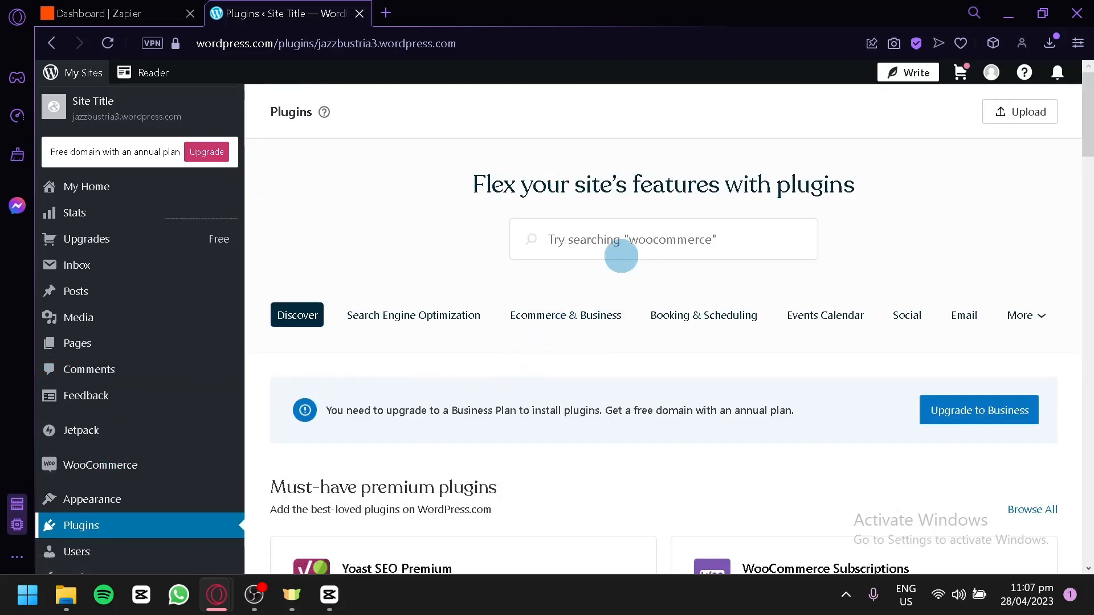
type("zapier")
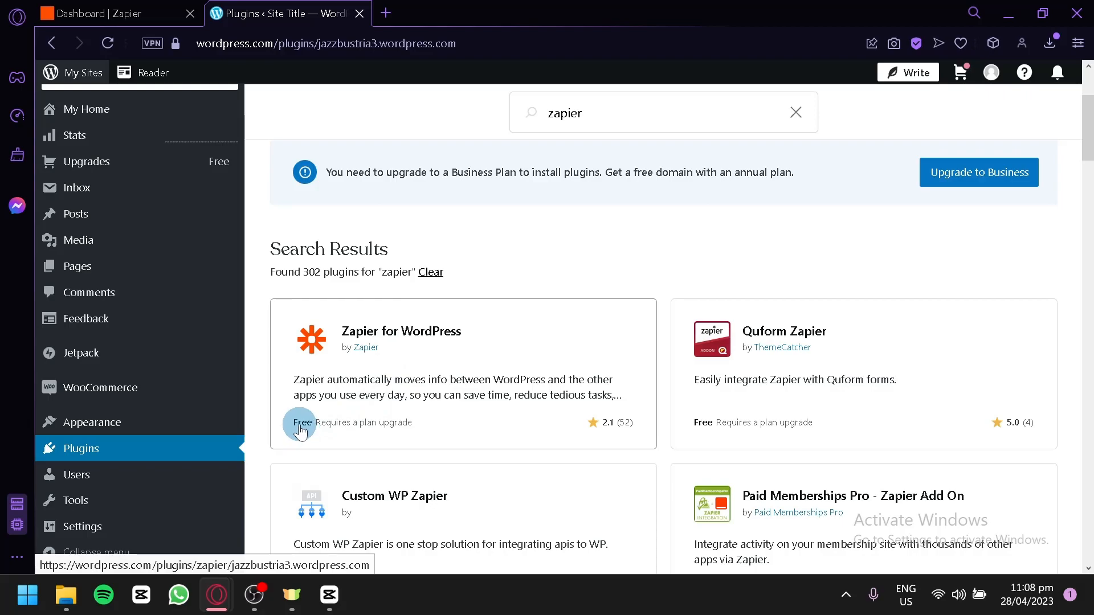
mouse_move(355, 429)
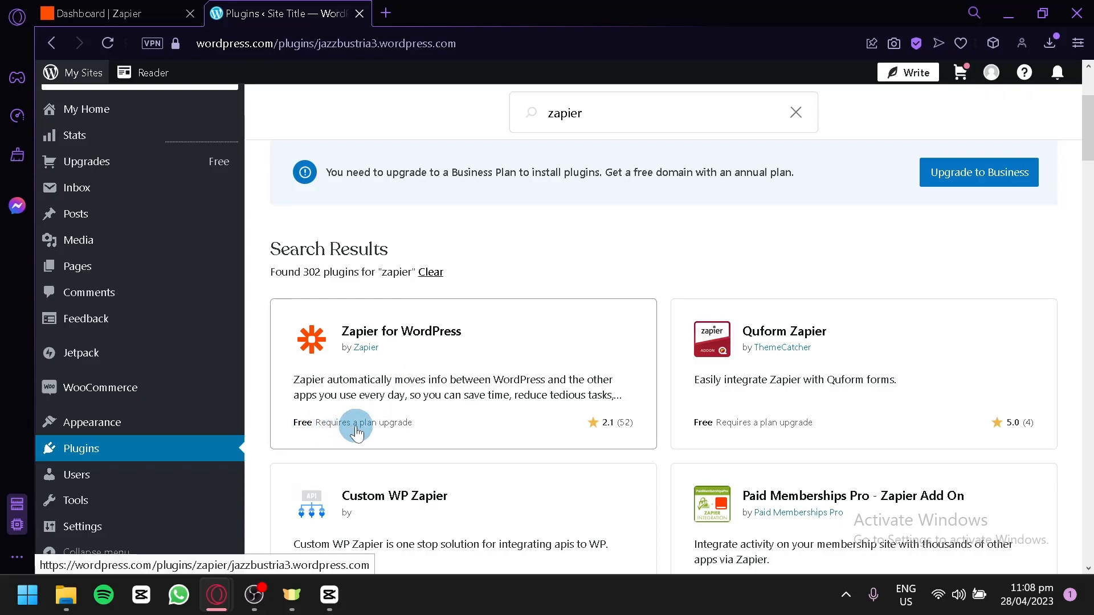
mouse_move(484, 337)
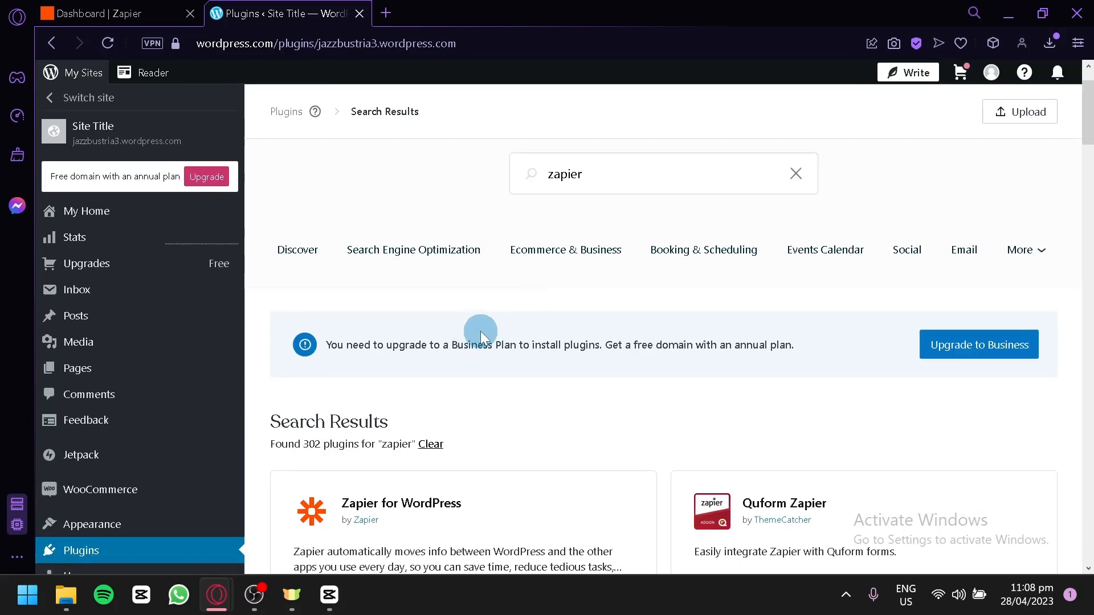
scroll("down", 3)
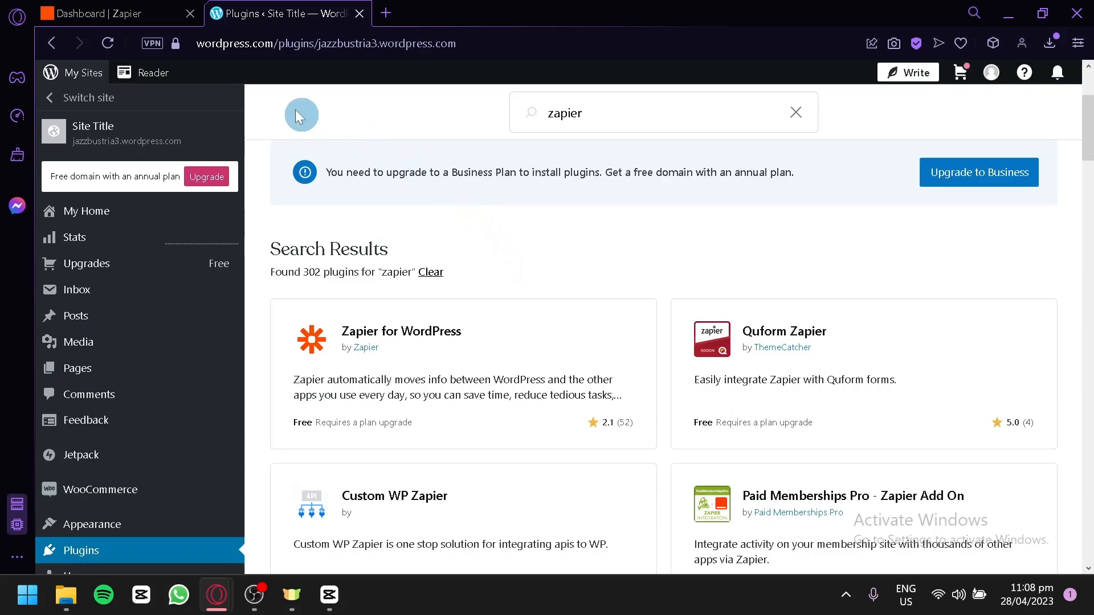
left_click(105, 13)
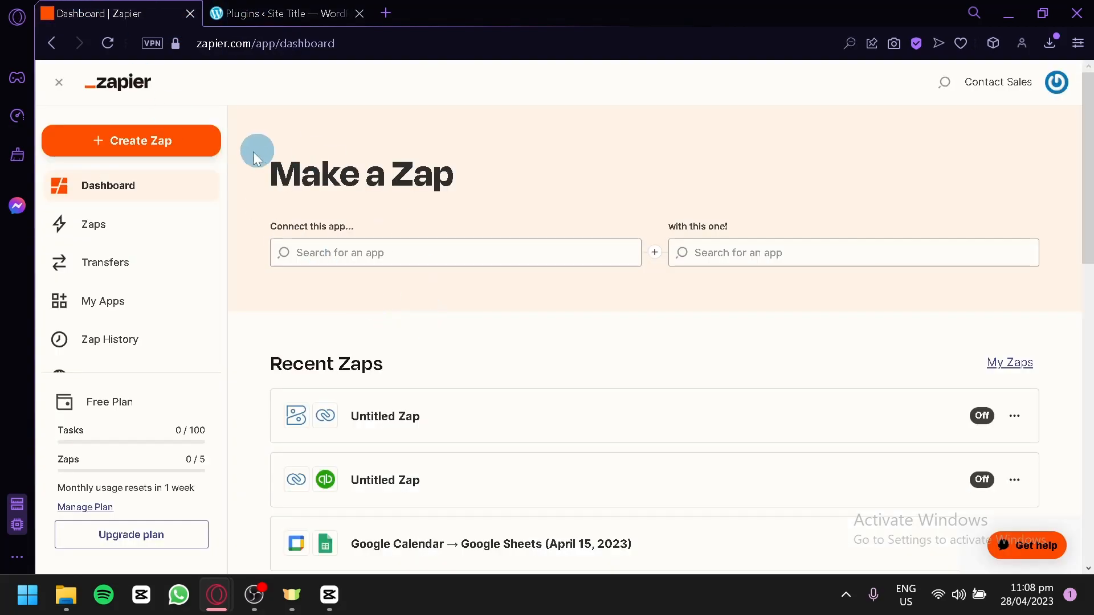
mouse_move(112, 81)
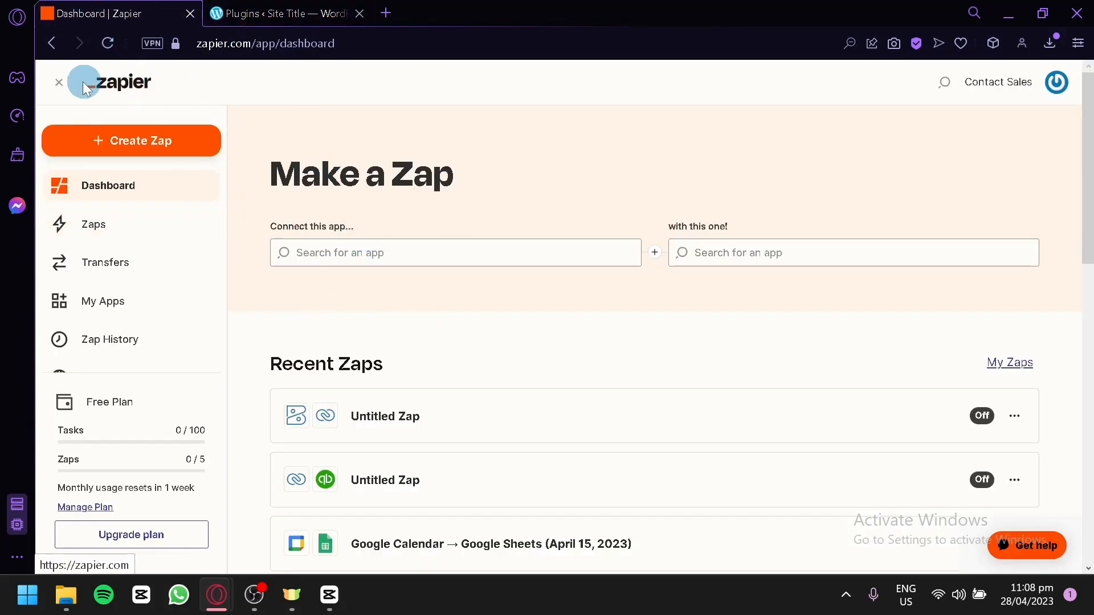
left_click(59, 82)
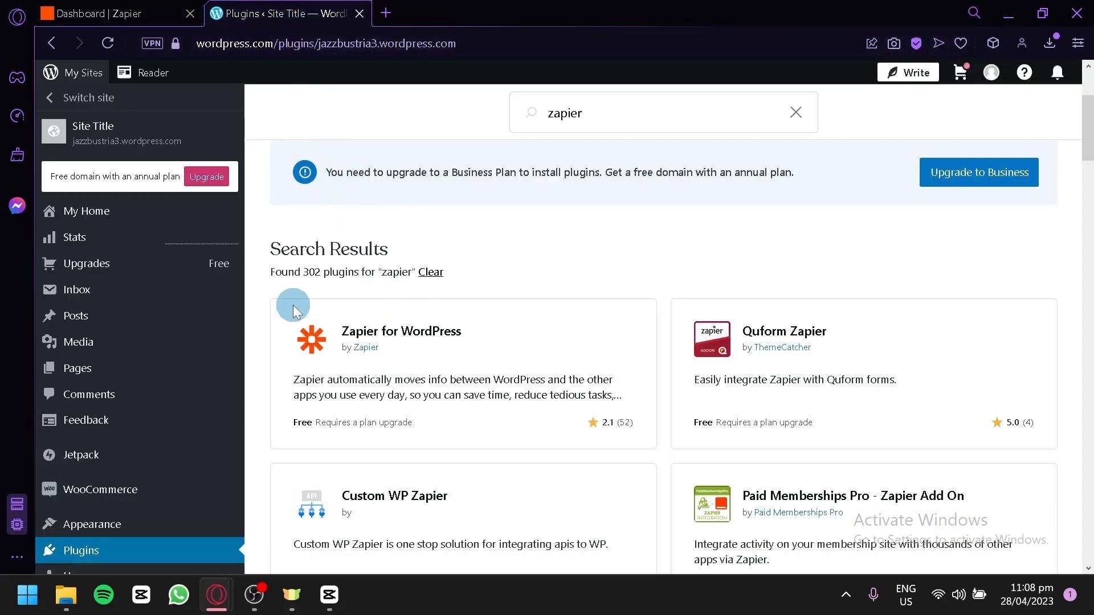
mouse_move(422, 286)
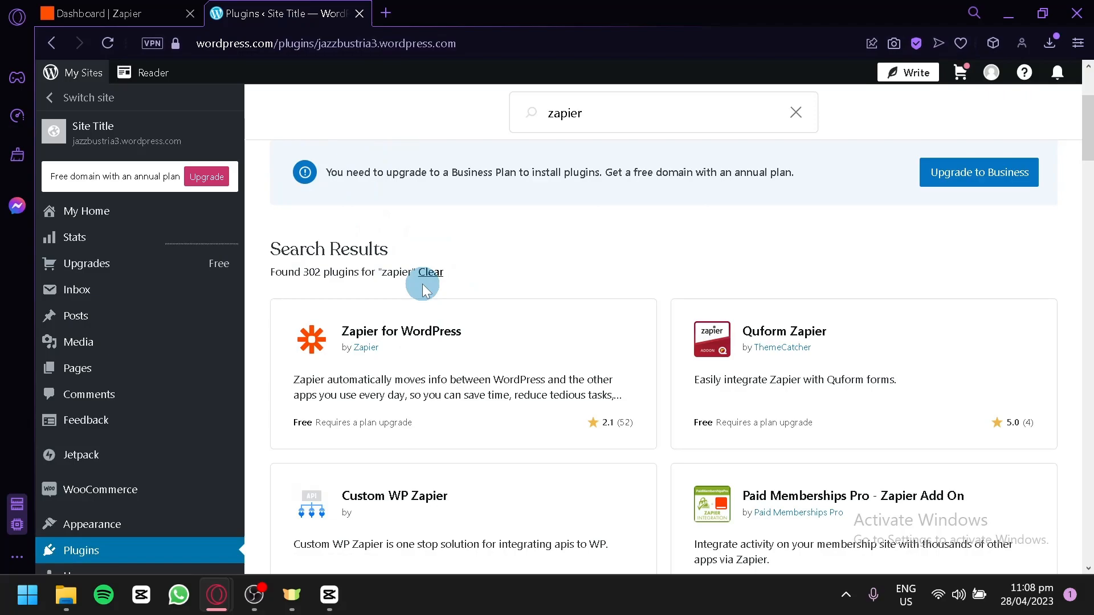
mouse_move(399, 354)
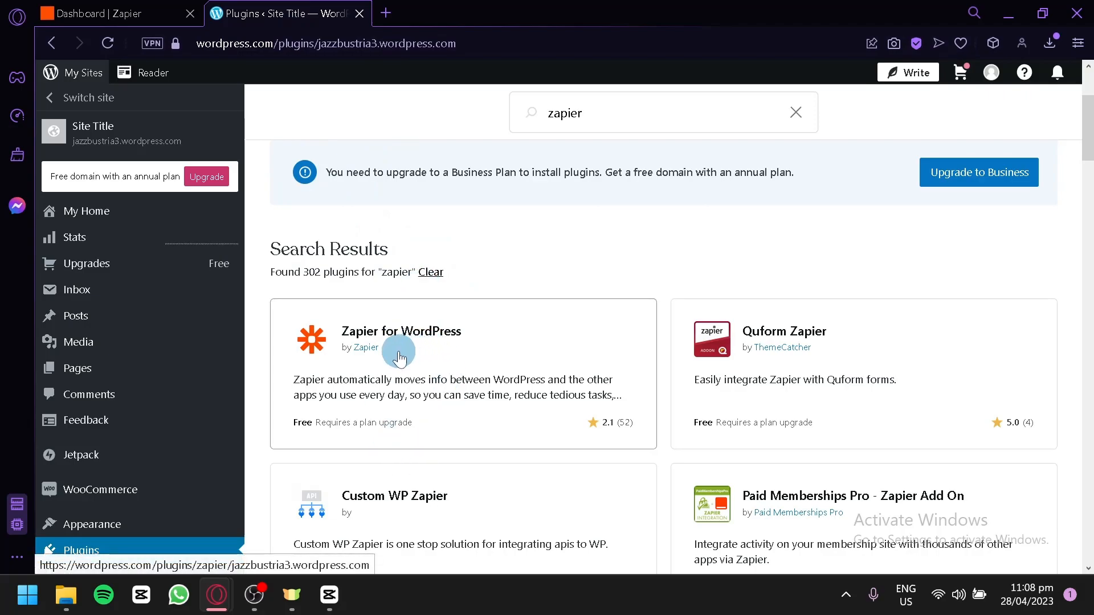